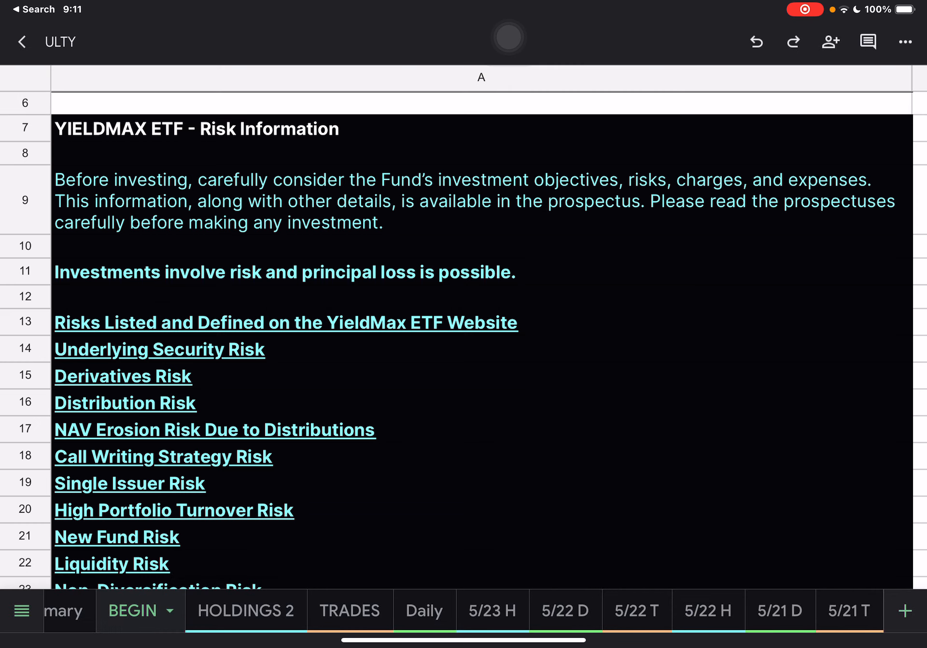
# - Switch from the risk information sheet to the 5/22 D holdings sheet
pyautogui.scroll(-3)
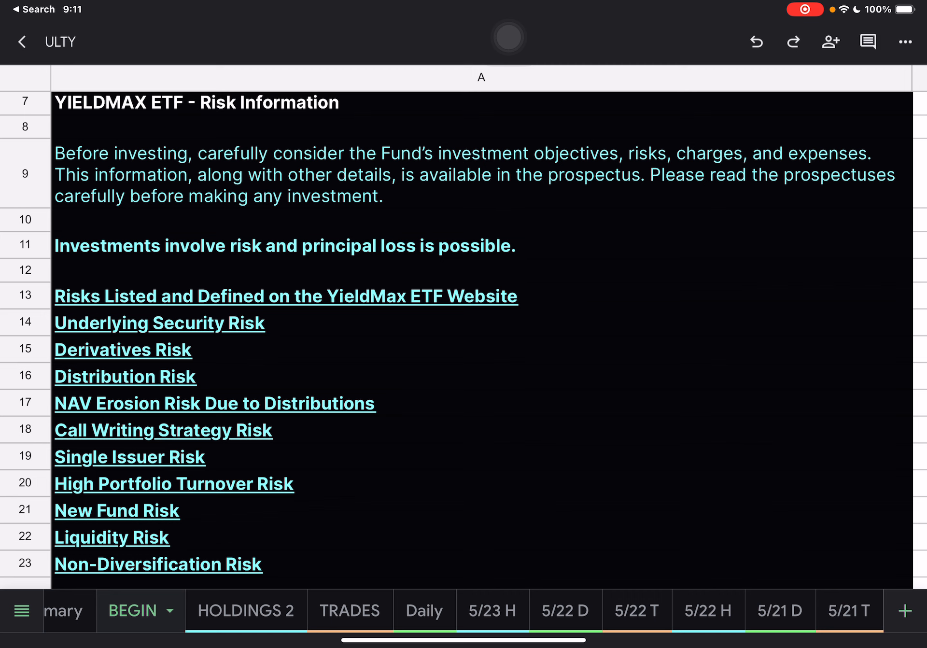
pyautogui.click(551, 610)
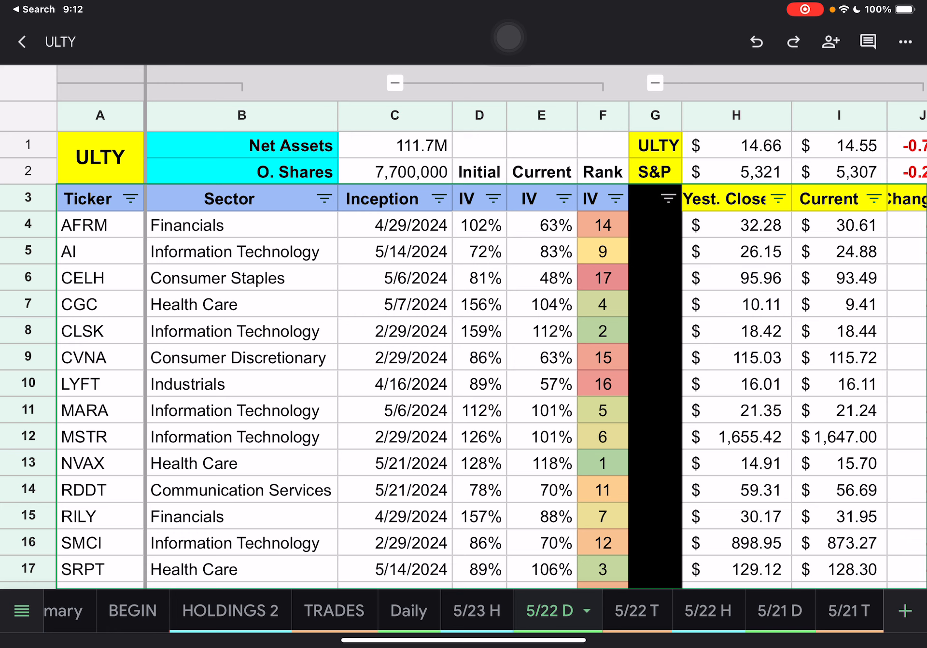
# - Sort the holdings by IV Rank A→Z so NVAX at rank 1 leads down to LYFT at 16
pyautogui.scroll(-3)
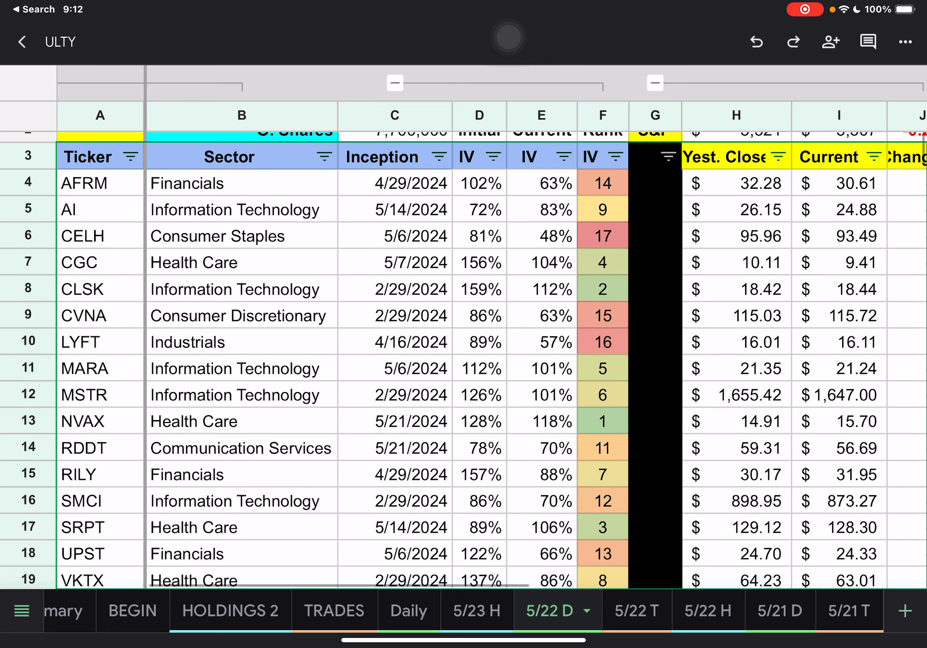
pyautogui.scroll(-3)
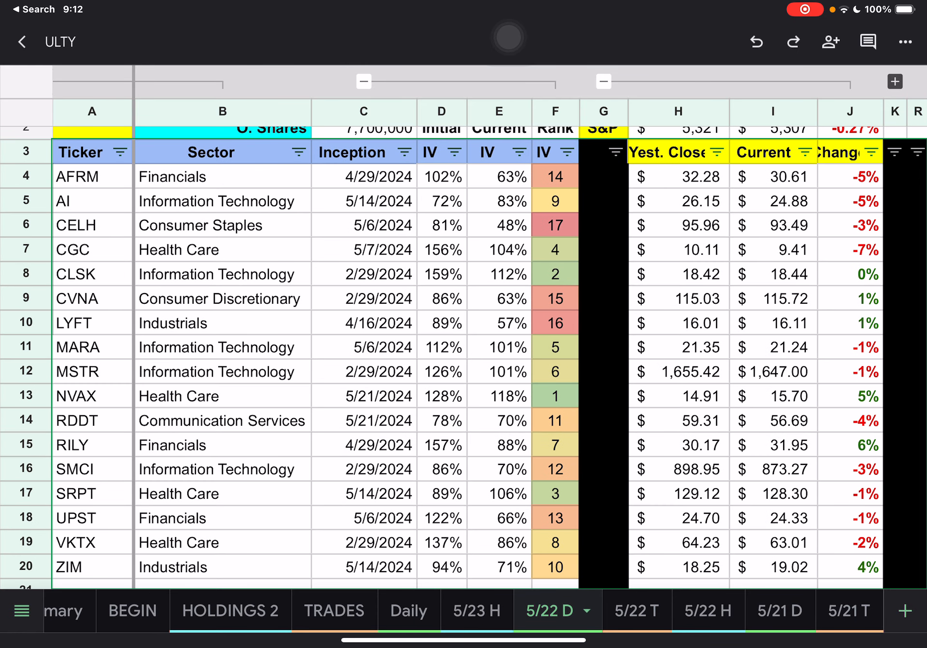
pyautogui.click(570, 151)
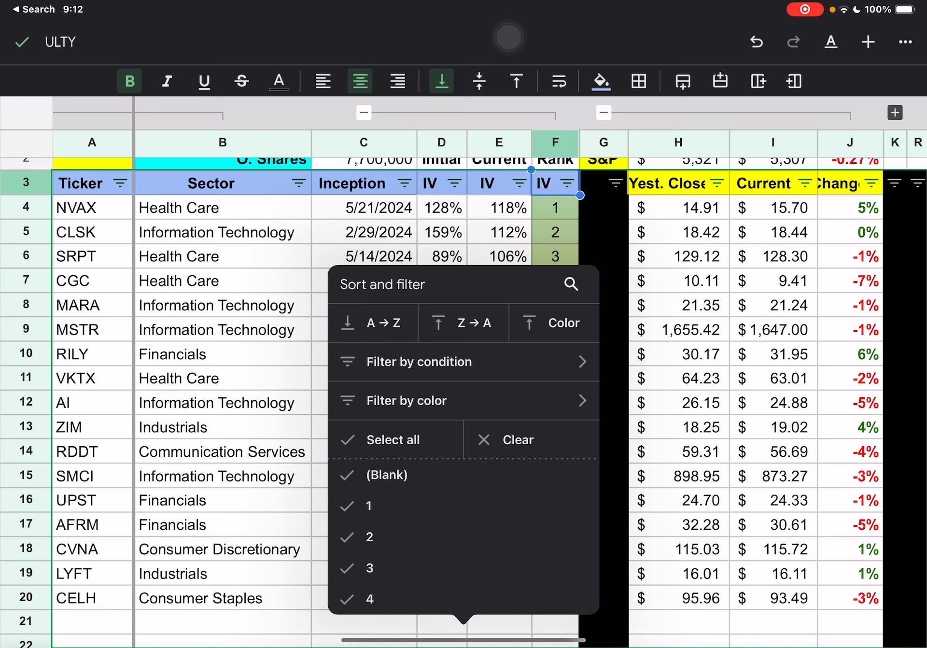
pyautogui.click(371, 323)
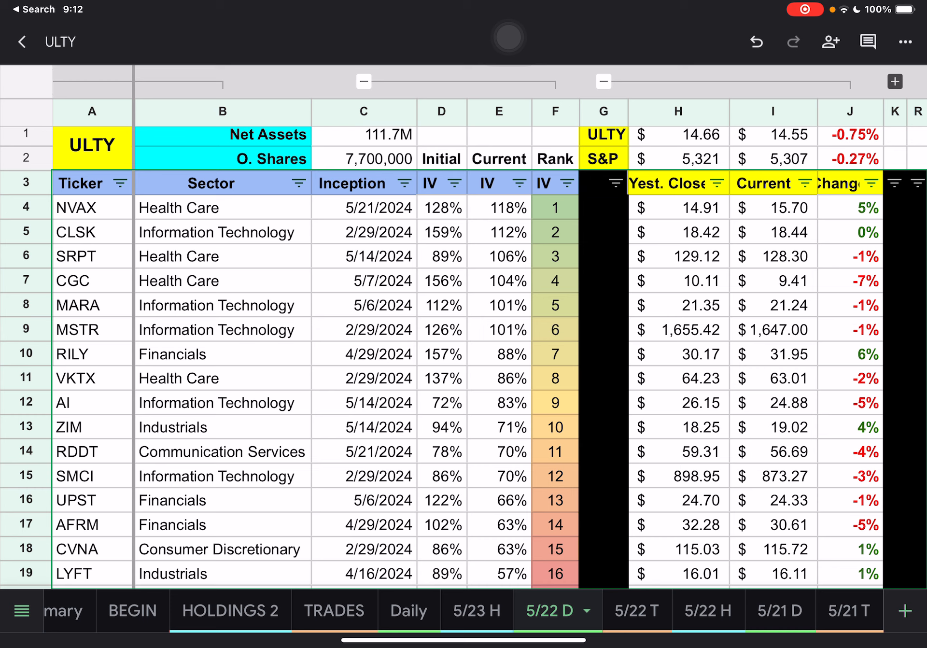
pyautogui.scroll(-3)
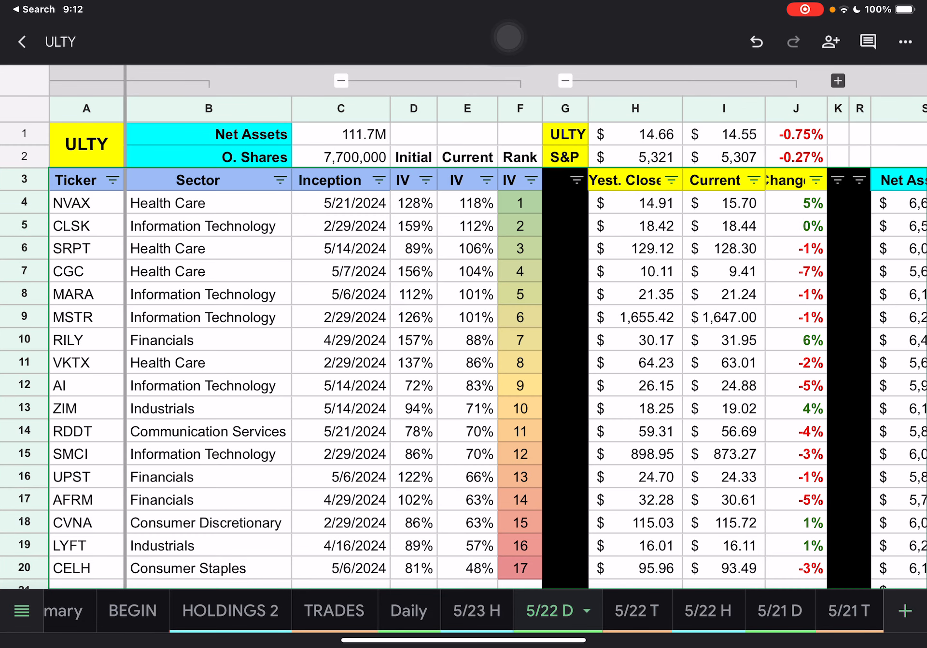
pyautogui.click(766, 611)
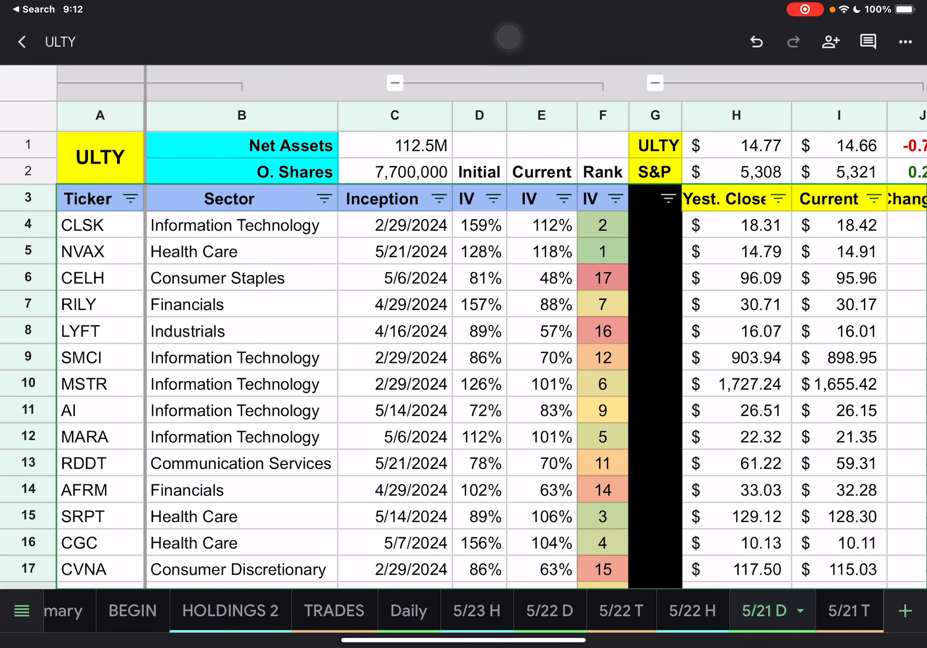
pyautogui.click(552, 611)
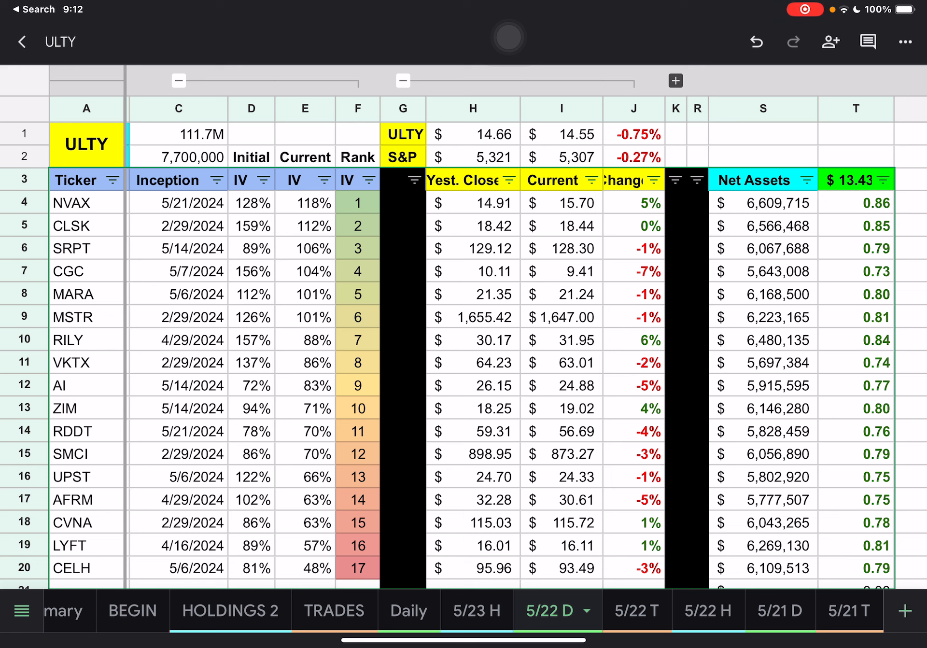
# - Sort the holdings by daily Change ascending, CGC at -7% first up to RILY at 6%
pyautogui.click(650, 181)
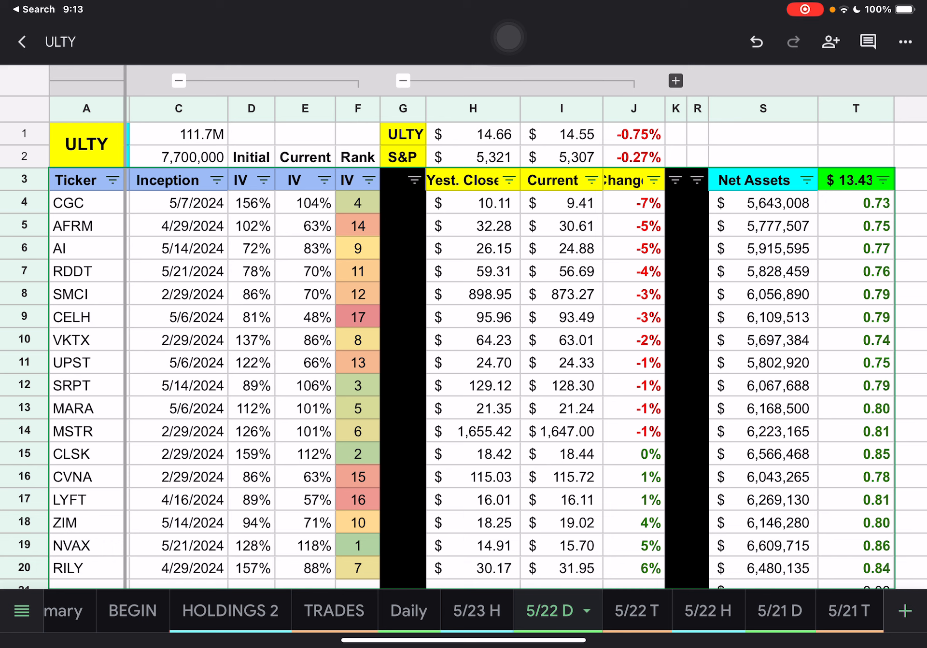
pyautogui.click(880, 179)
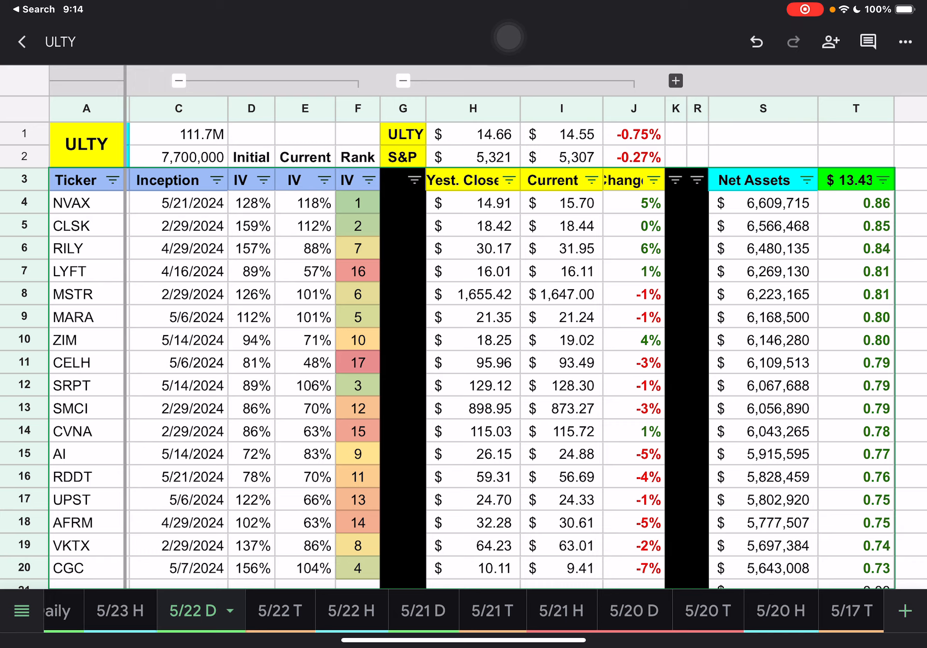
pyautogui.click(620, 610)
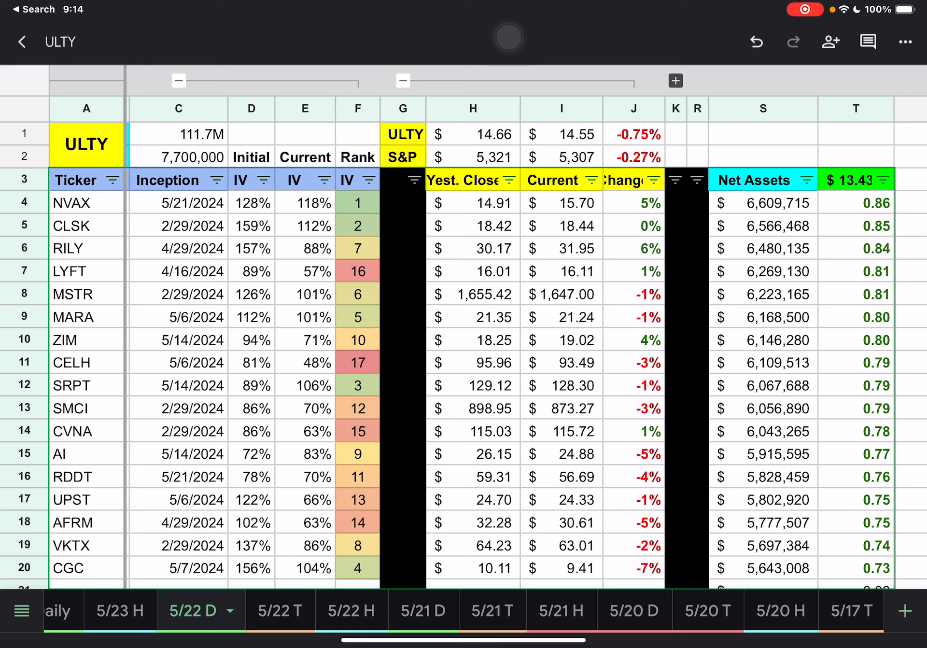
pyautogui.click(535, 611)
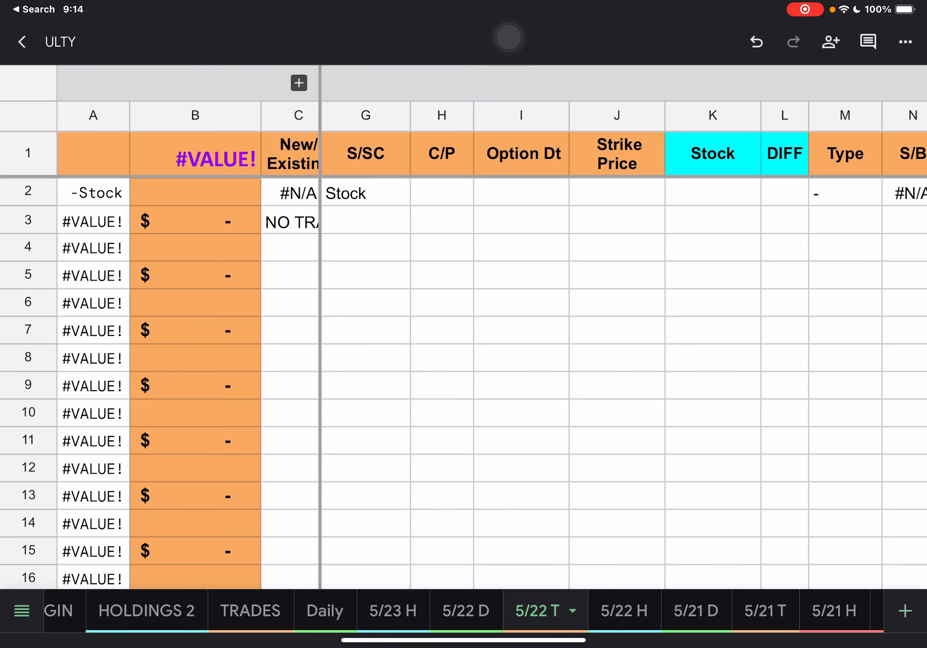
# - Switch from the empty 5/22 trades sheet to the 5/23 H holdings sheet
pyautogui.click(394, 611)
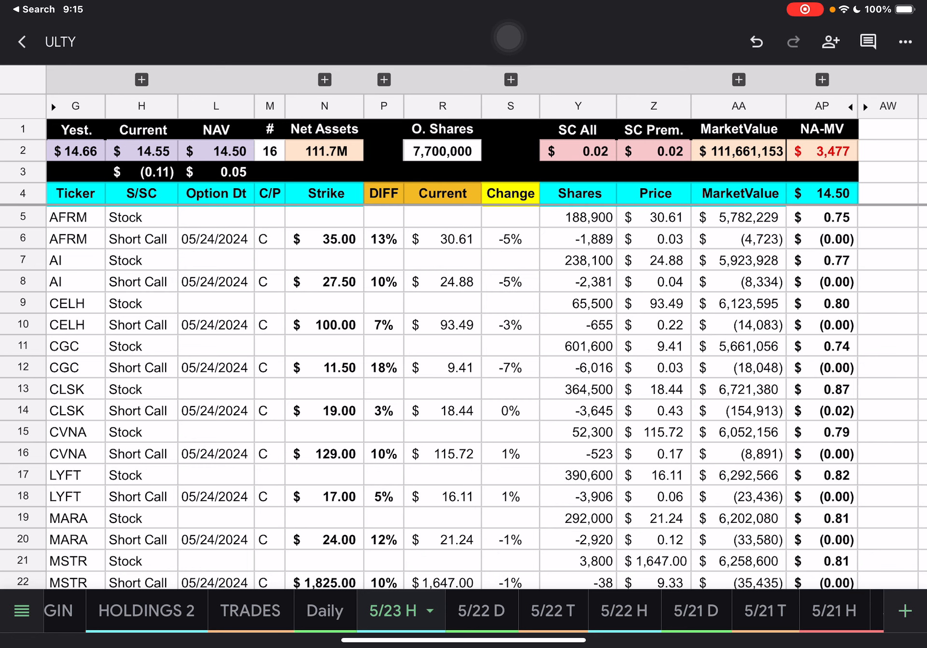
pyautogui.scroll(-3)
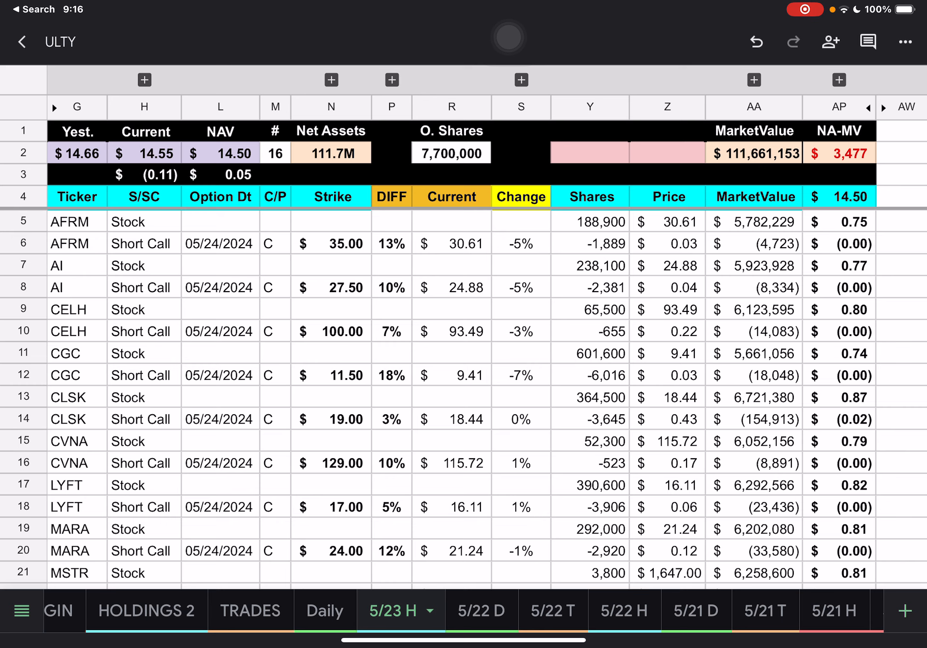
pyautogui.scroll(-3)
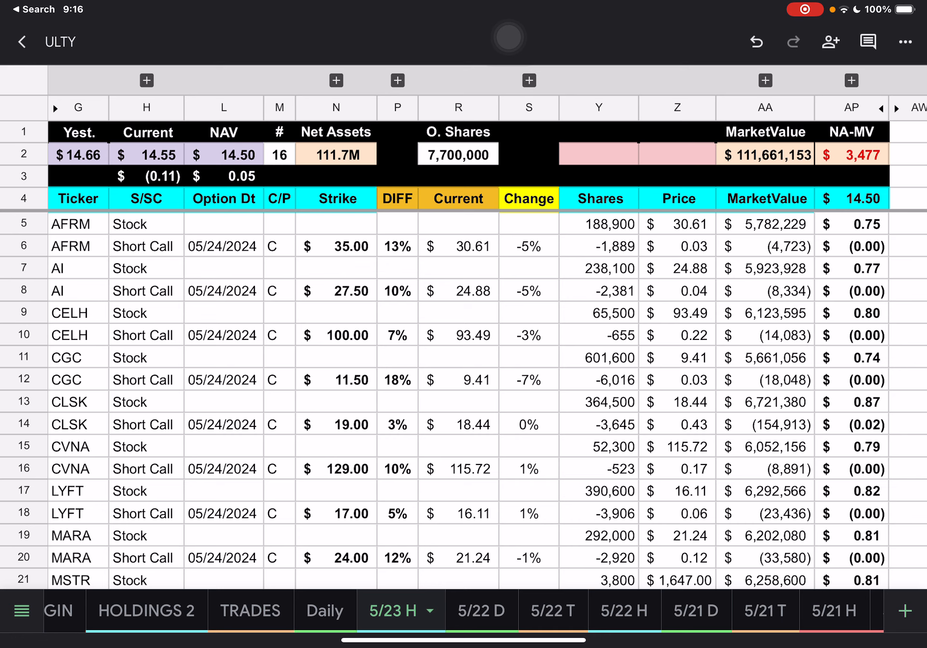
pyautogui.scroll(-3)
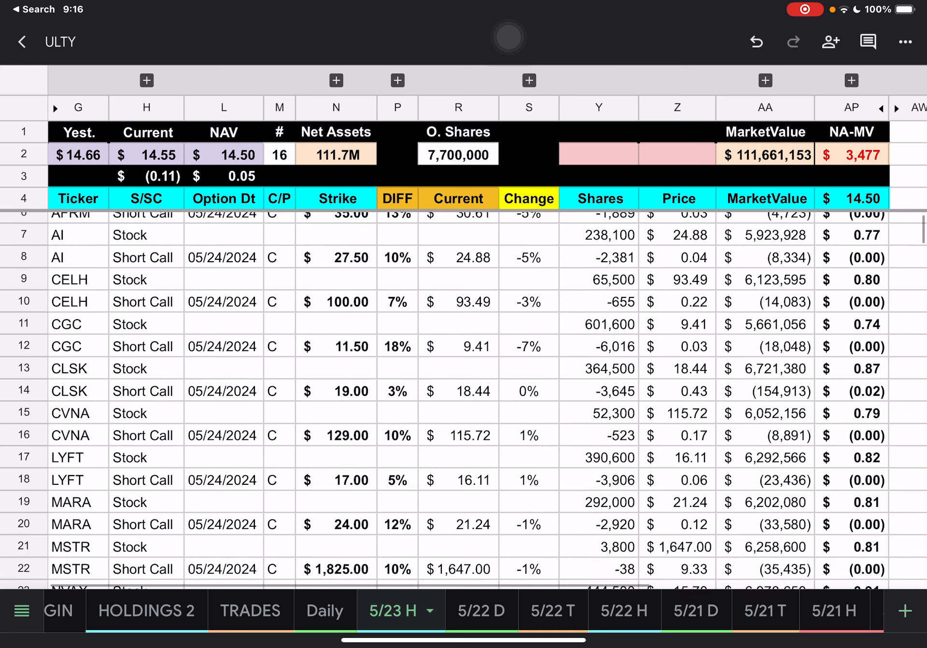
pyautogui.scroll(-3)
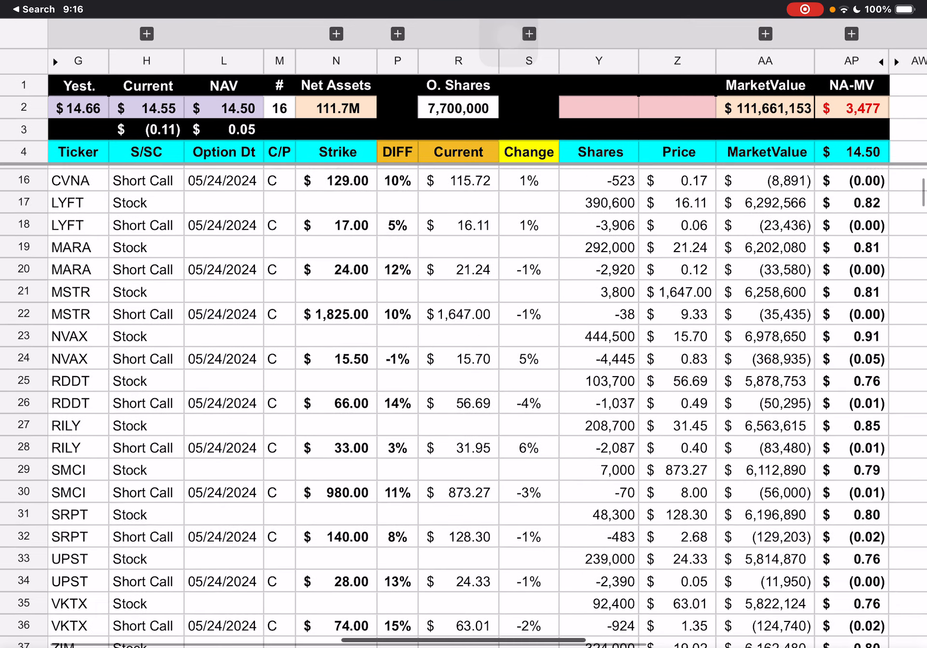
pyautogui.scroll(-3)
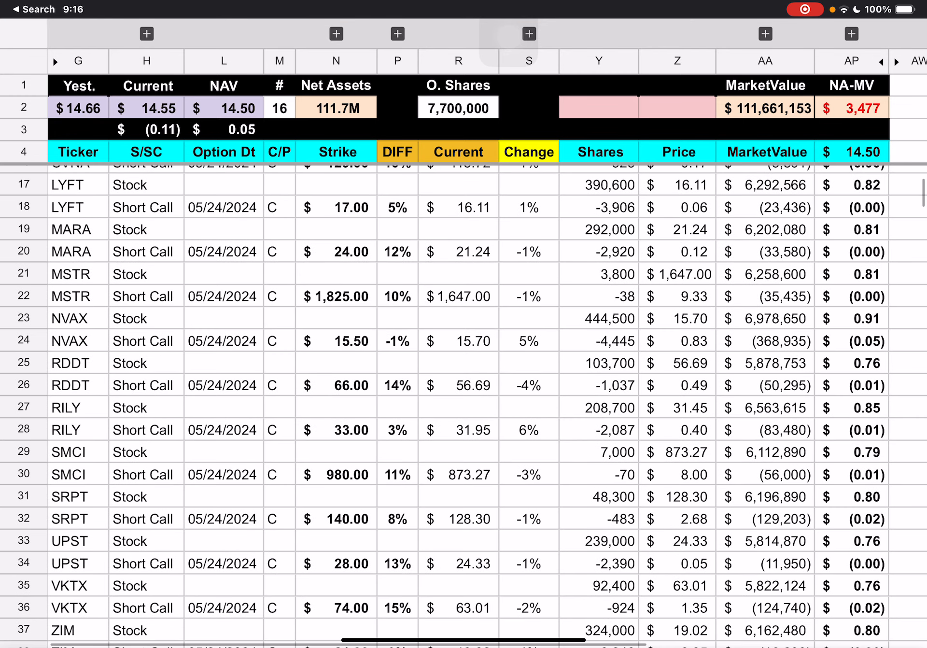
pyautogui.scroll(-3)
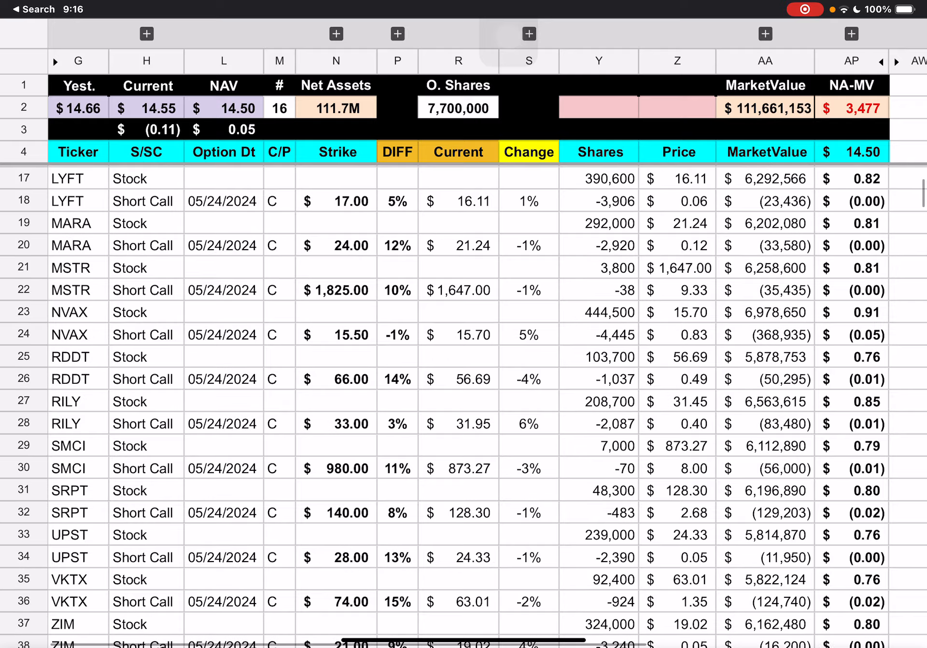
pyautogui.scroll(-3)
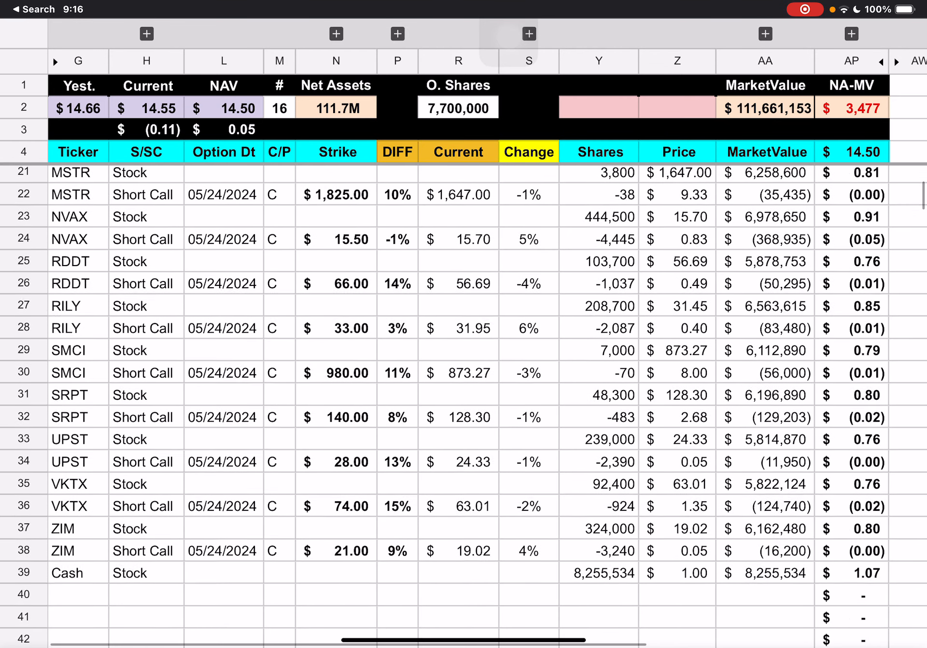
pyautogui.scroll(3)
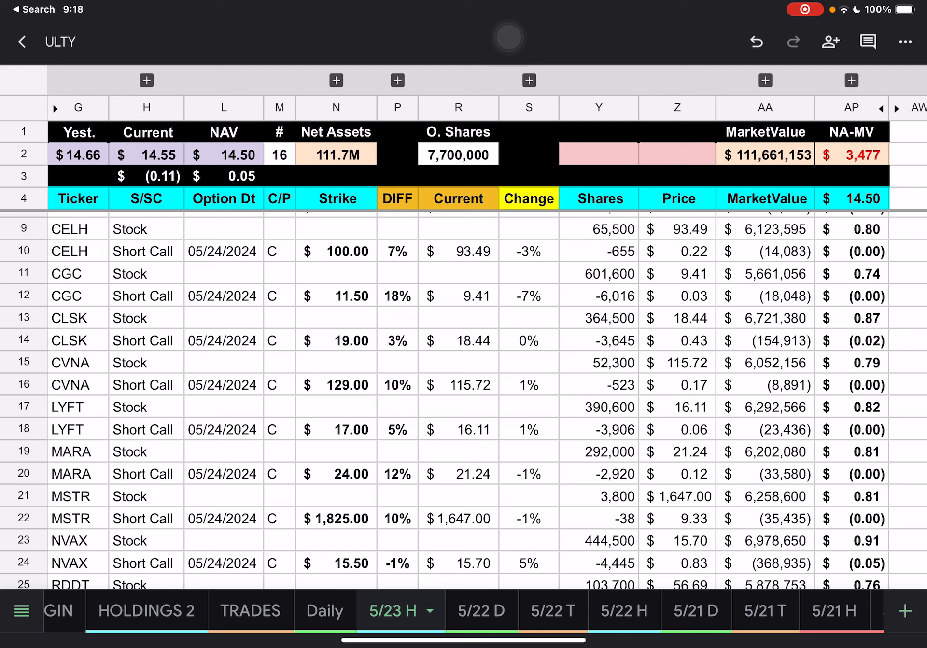
pyautogui.scroll(-3)
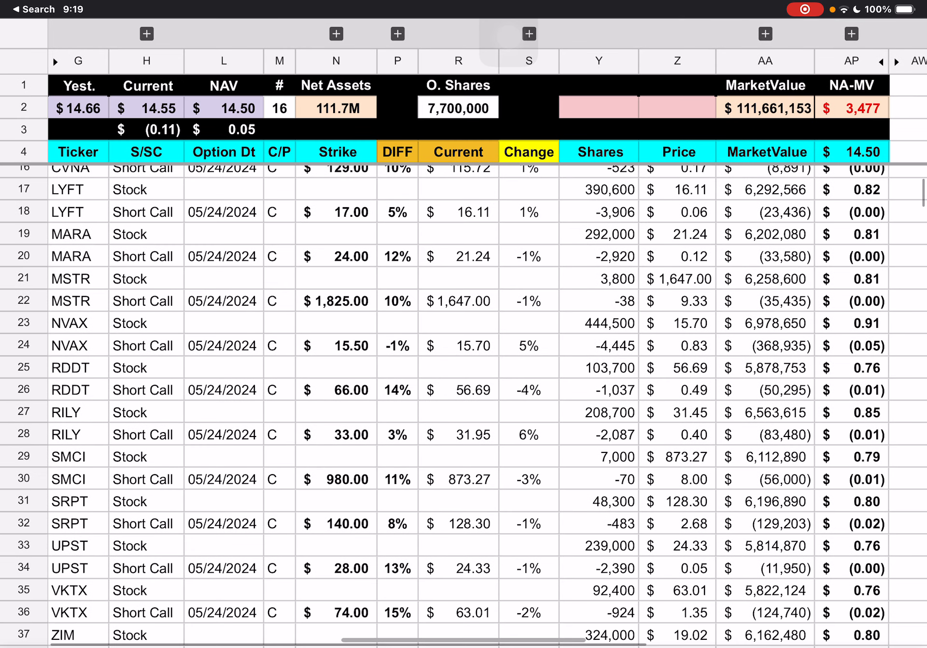
pyautogui.scroll(-3)
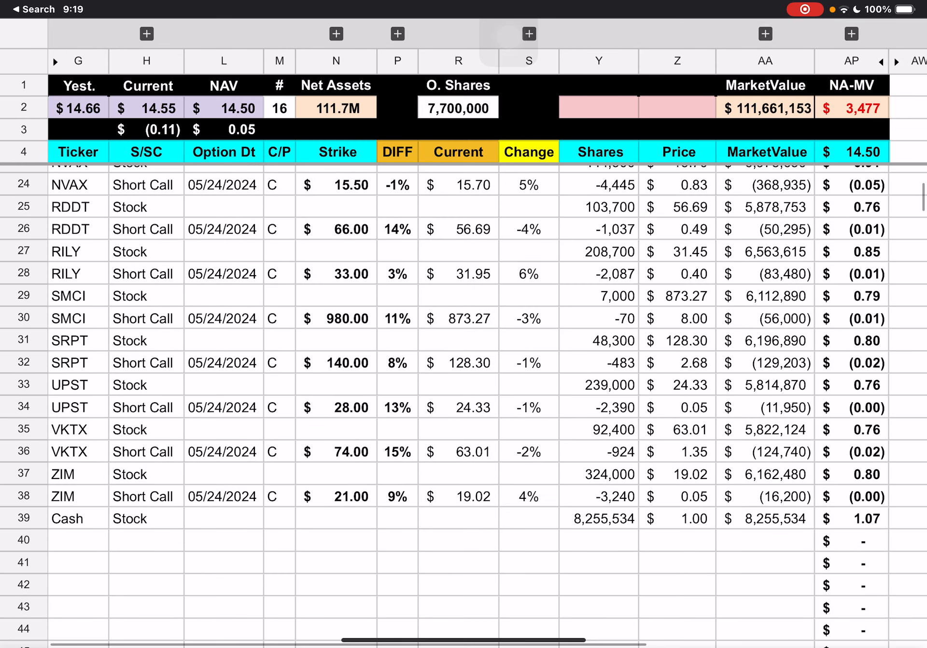